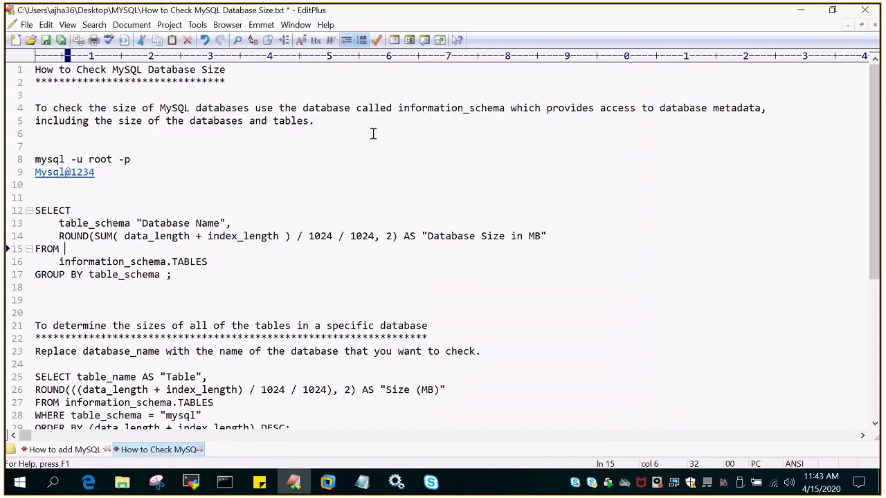
mouse_move(156, 197)
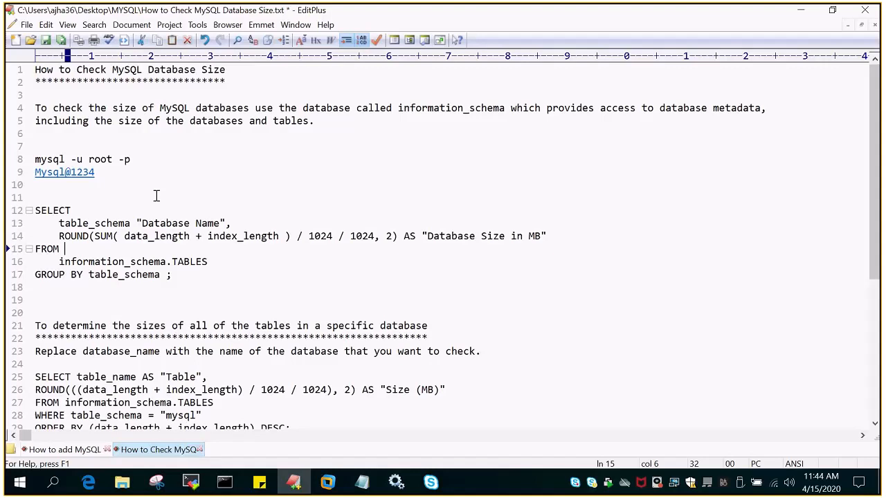
mouse_move(201, 200)
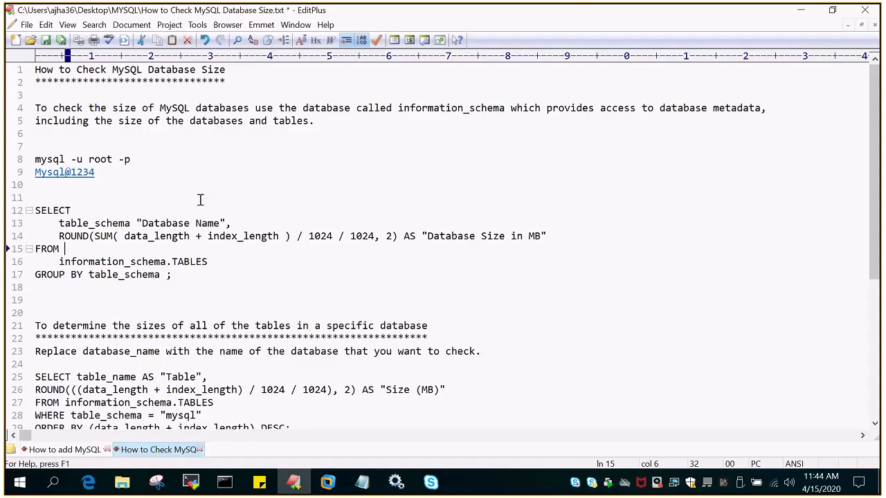
mouse_move(184, 285)
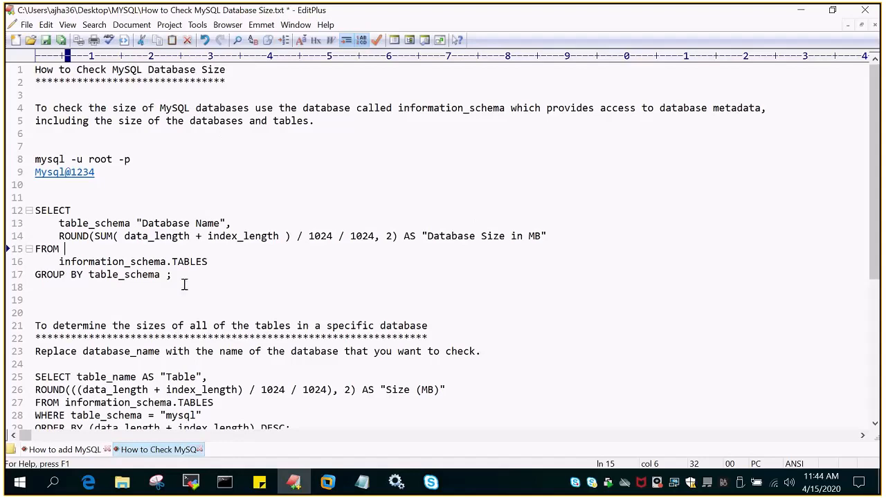
- Switch to the server terminal and paste the mysql -u root -p login command
click(190, 482)
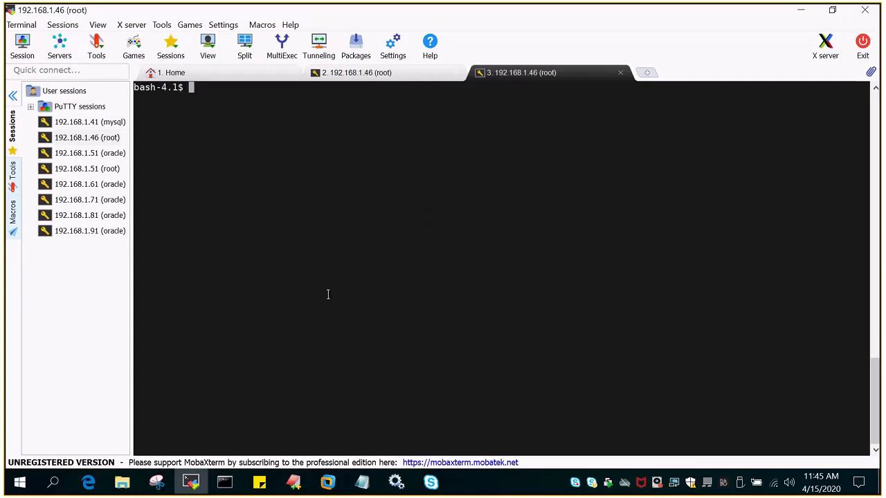
mouse_move(293, 412)
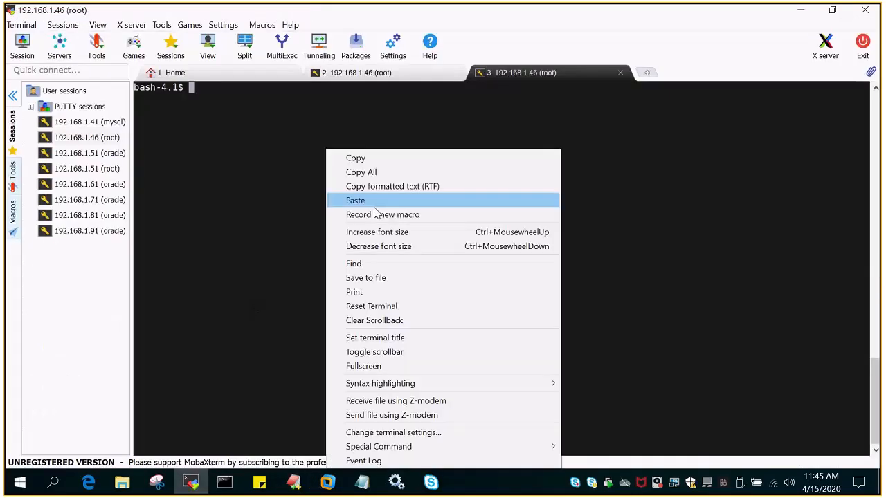
click(354, 199)
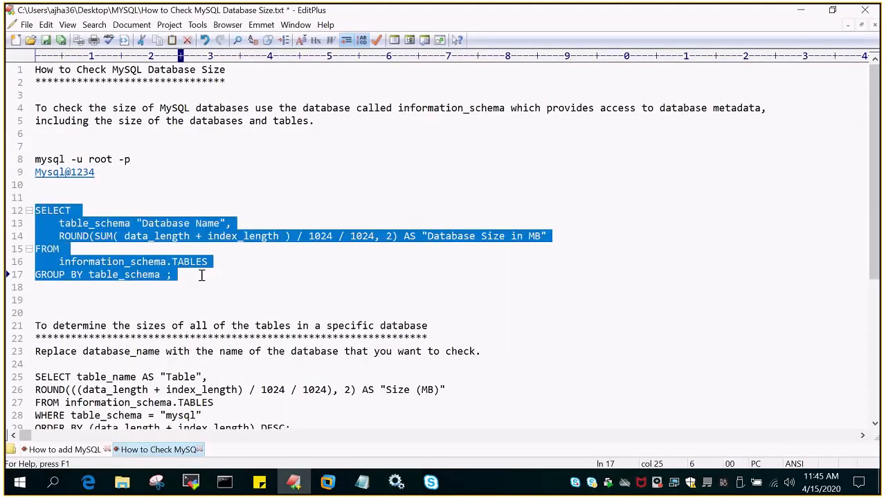
mouse_move(108, 232)
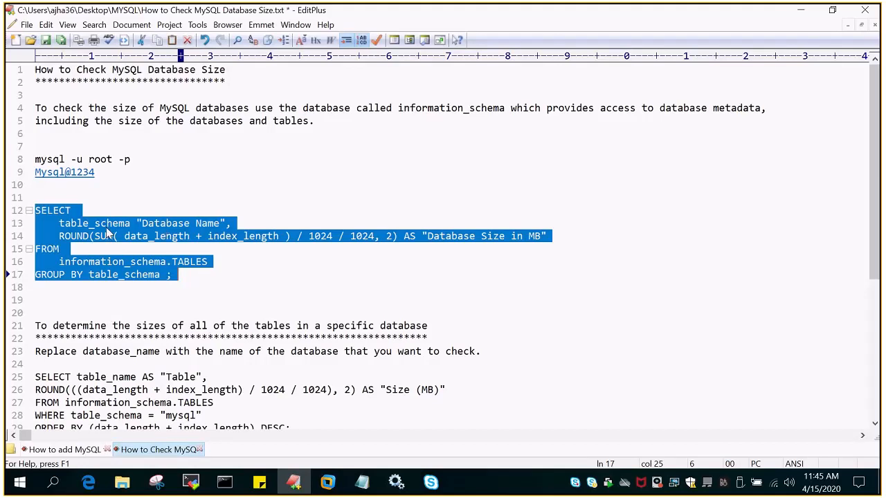
mouse_move(160, 223)
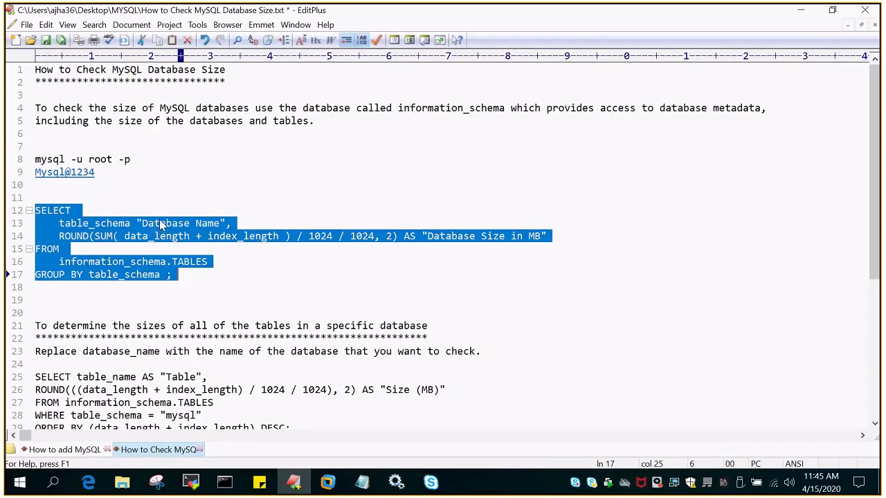
mouse_move(223, 236)
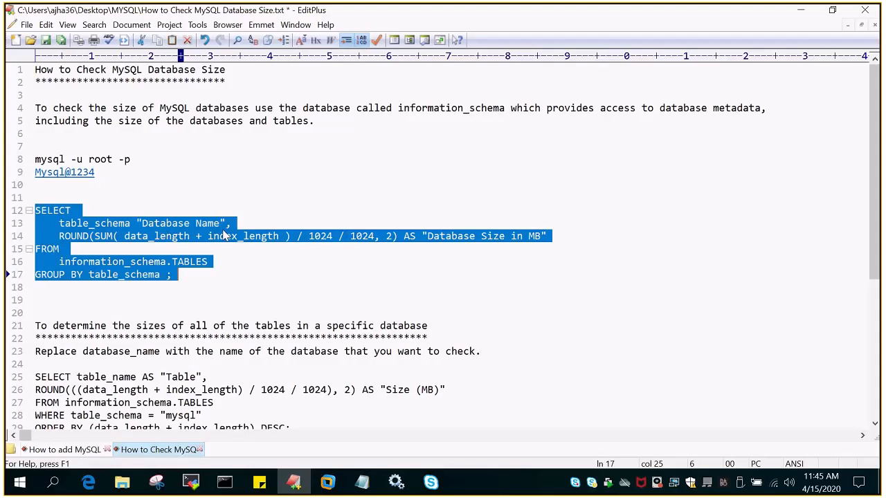
mouse_move(66, 270)
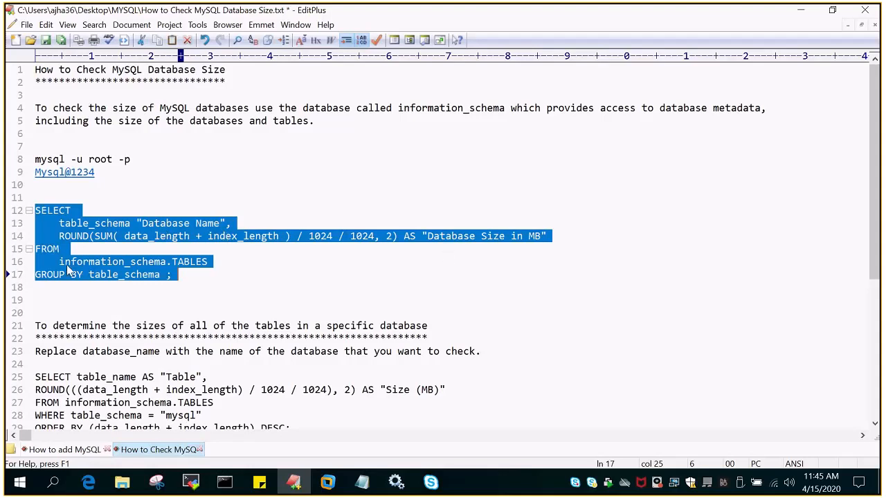
mouse_move(138, 268)
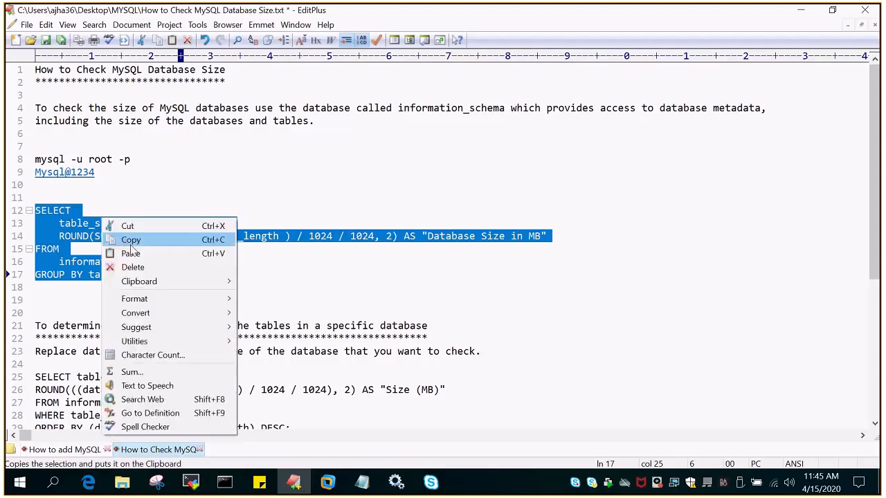
- Run the SELECT table_schema size query, listing four databases with mysql at 2.42 MB
click(189, 482)
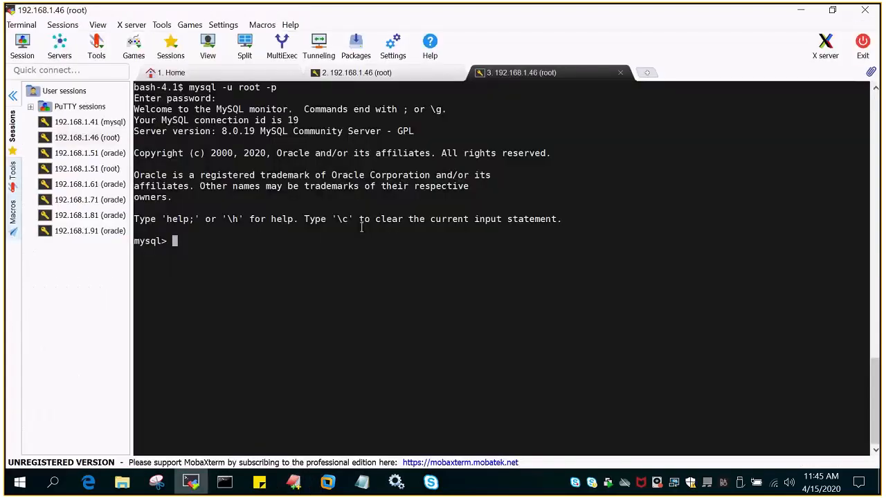
text(SELECT table_schema "Database Name", ROUND(SUM( data_length + index_length ) / 1024 / 1024, 2) AS "Database Size in MB" FROM information_schema.TABLES GROUP BY table_schema ;)
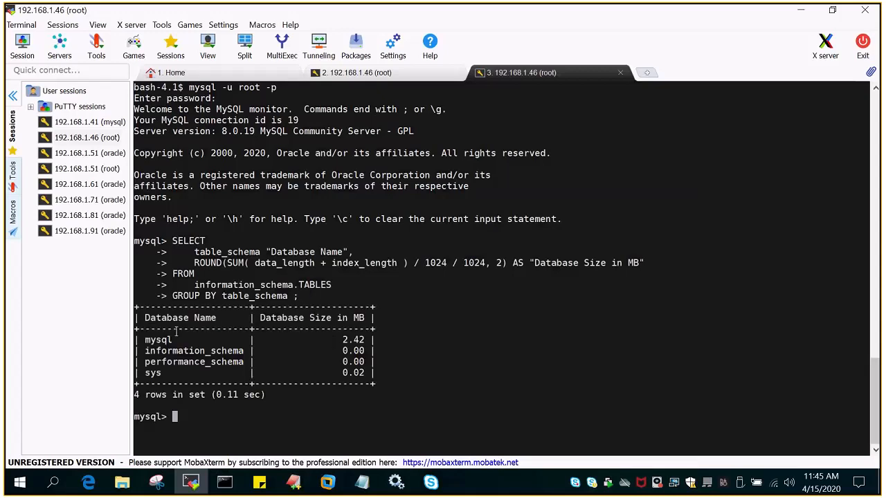
mouse_move(369, 334)
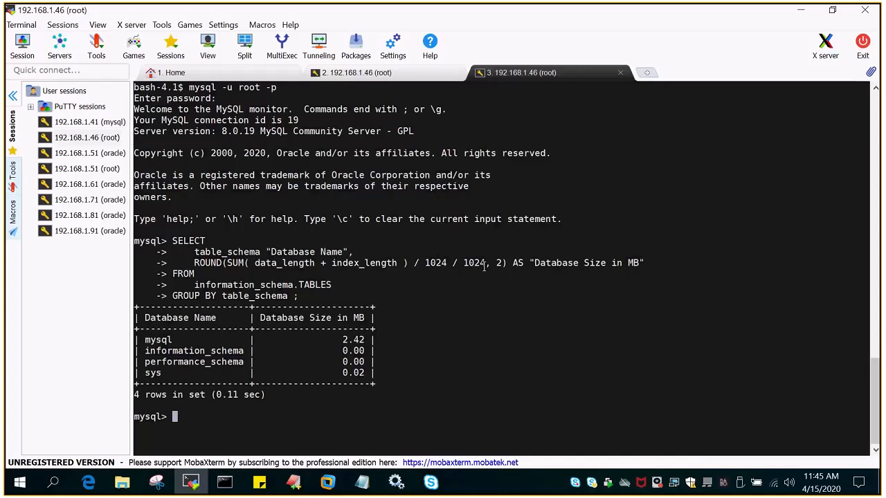
mouse_move(468, 325)
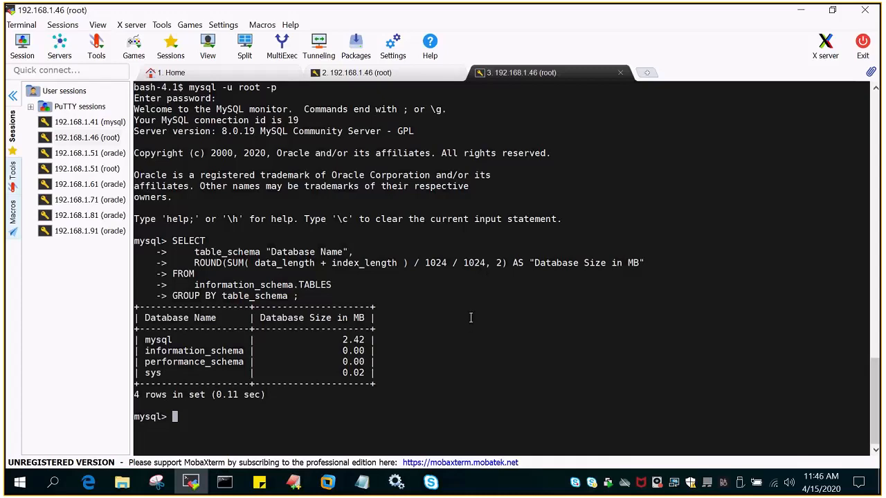
mouse_move(166, 353)
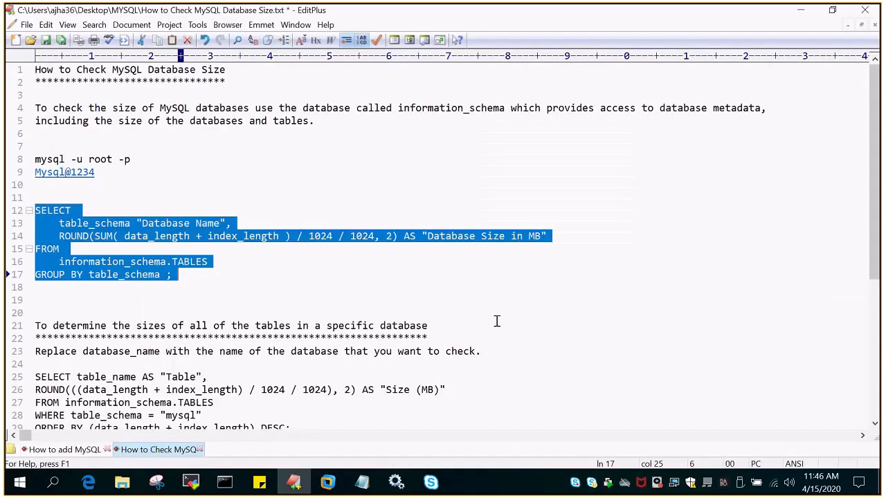
- Scroll to lines 25–30, pick the mysql schema name and copy the per-table size query
scroll(down, 3)
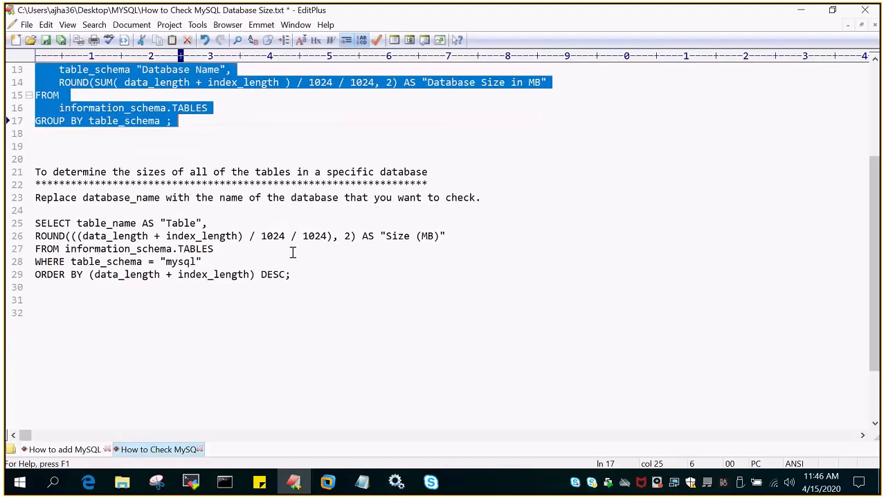
scroll(down, 3)
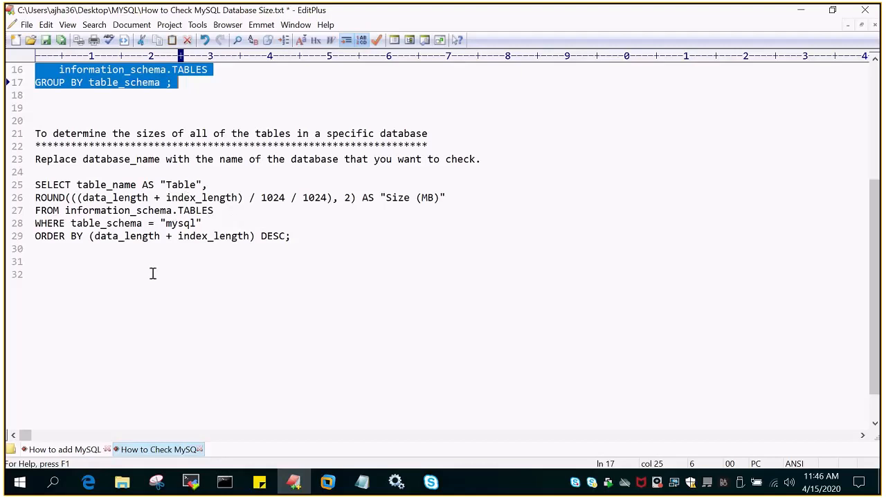
double_click(94, 223)
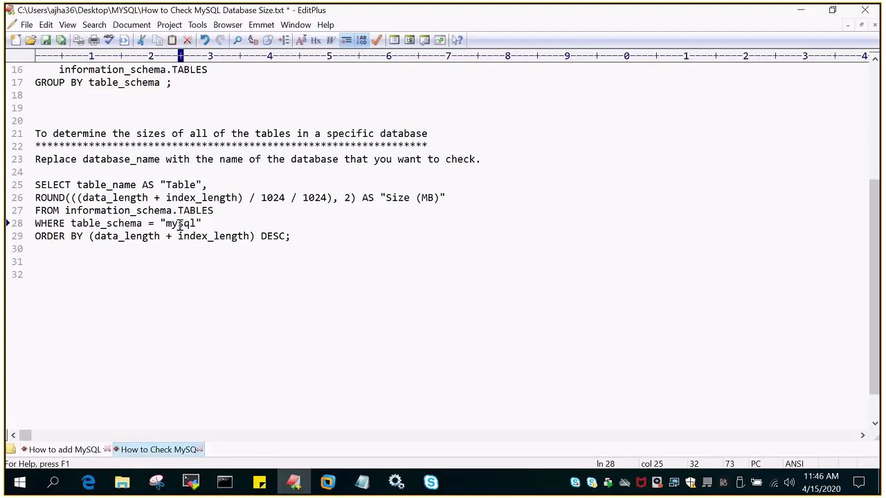
double_click(180, 222)
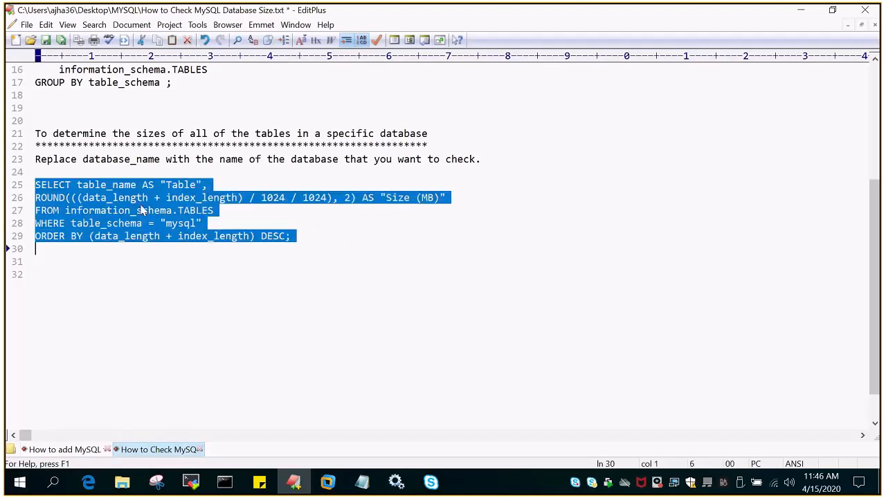
click(190, 482)
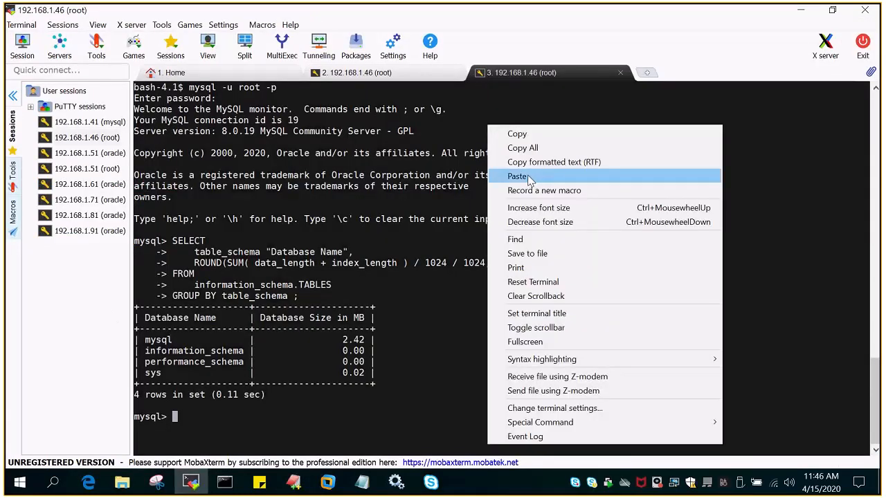
- Paste and run the per-table query, listing mysql tables with help_topic largest at 1.64 MB
click(518, 176)
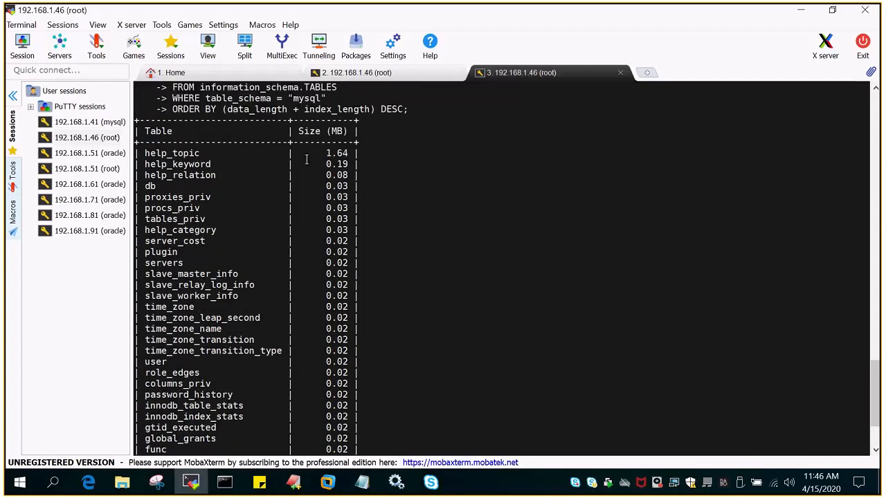
mouse_move(327, 175)
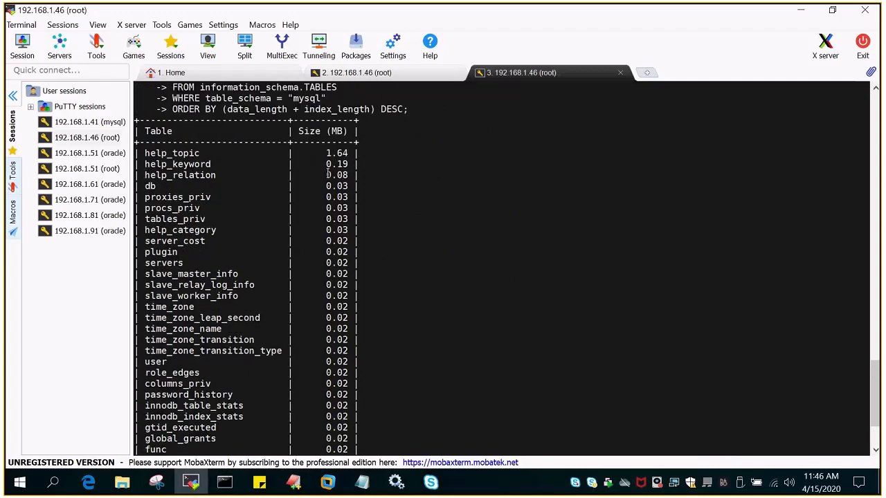